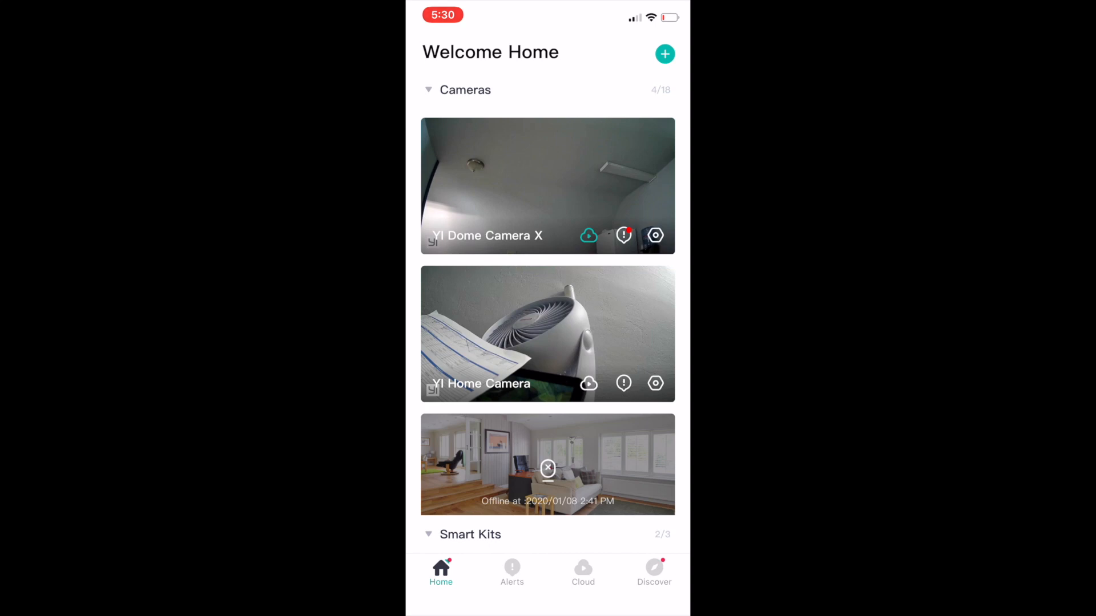
# View the YI Dome Camera X SD-card playback, then reach its MicroSD Card storage page in settings
pyautogui.click(548, 185)
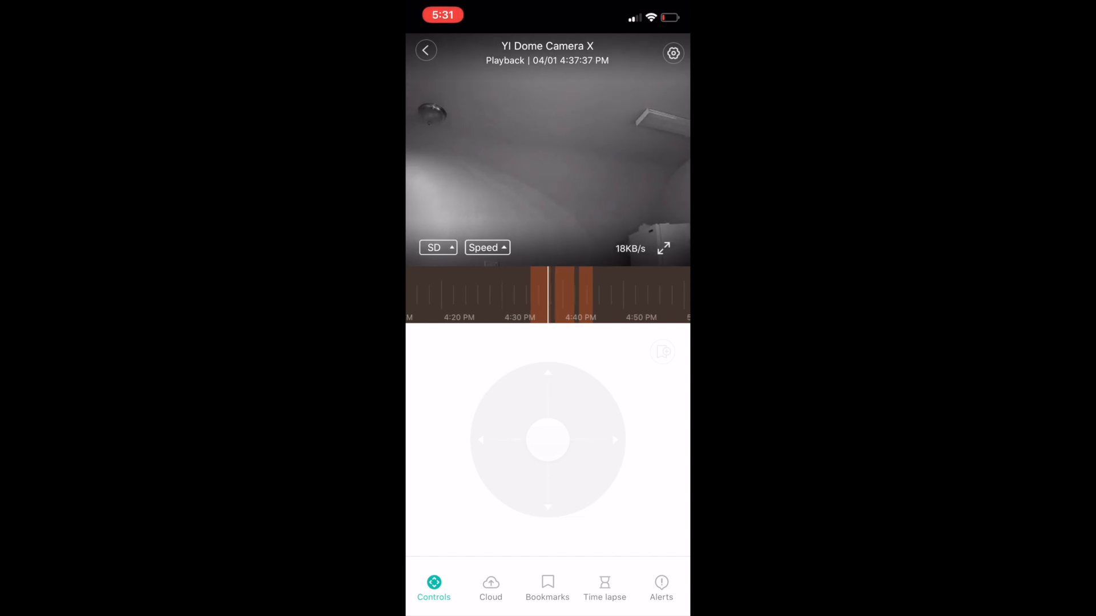
pyautogui.click(673, 52)
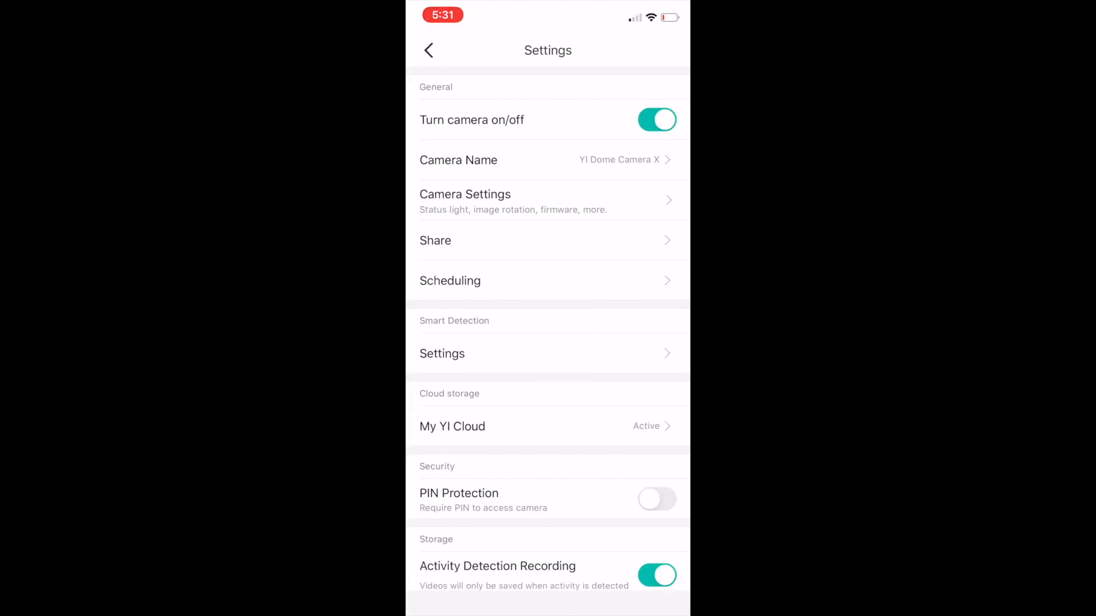
pyautogui.scroll(-3)
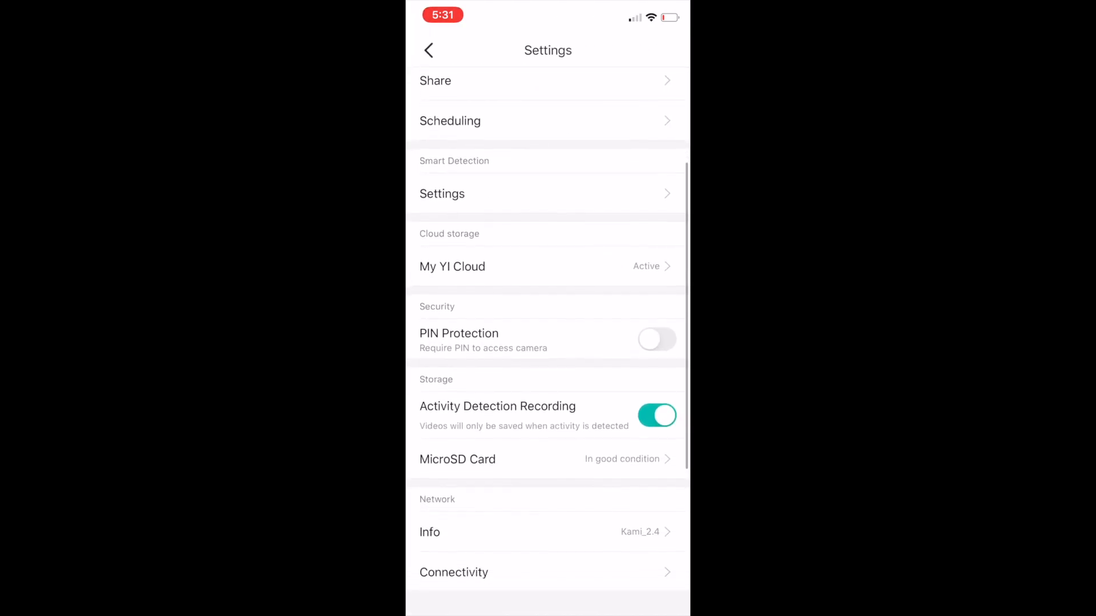
pyautogui.click(457, 459)
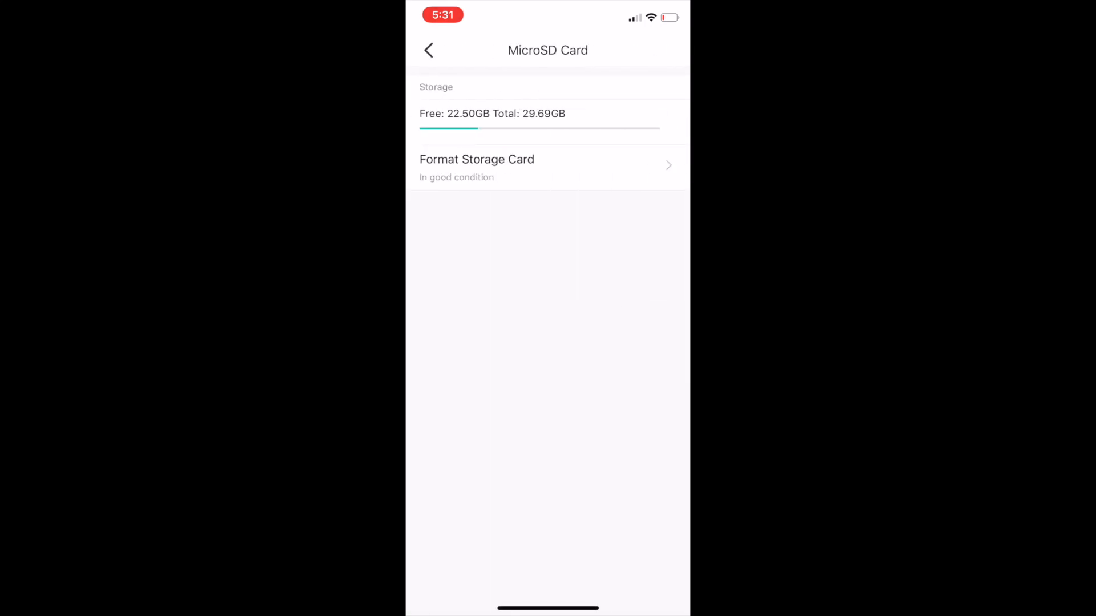
# Choose Format Storage Card to bring up the delete-all-video confirmation prompt
pyautogui.click(477, 167)
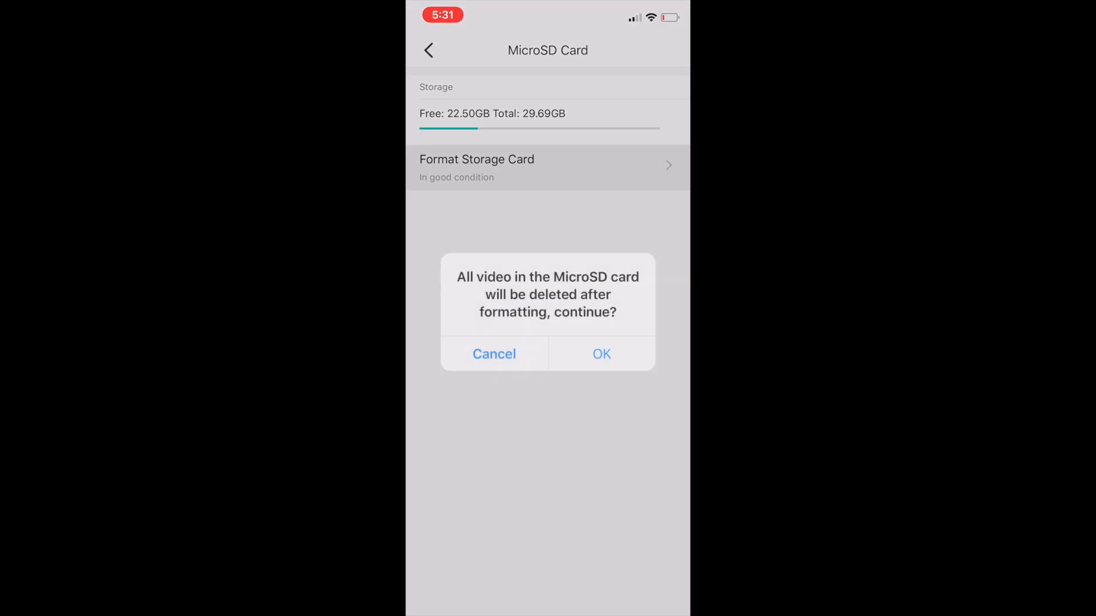